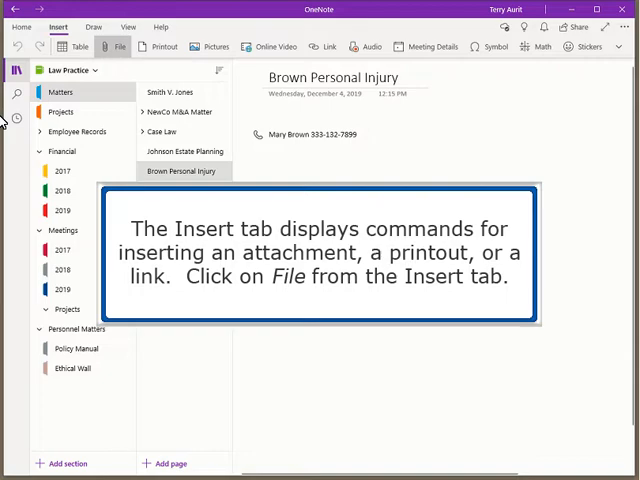
# Choose Annual Report.docx as the file to insert into the Brown Personal Injury page.
pyautogui.click(116, 46)
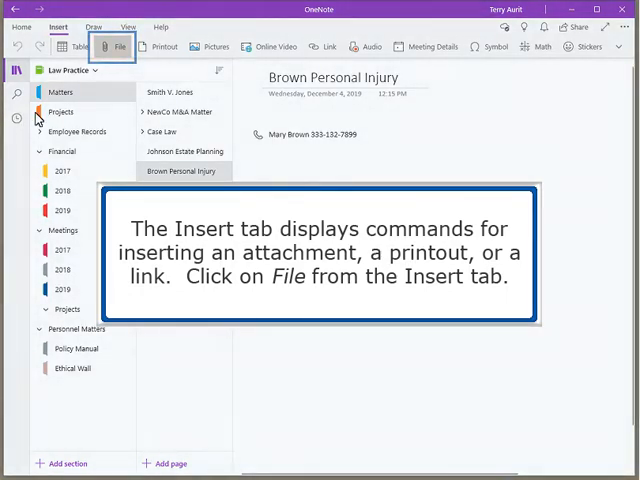
pyautogui.click(116, 46)
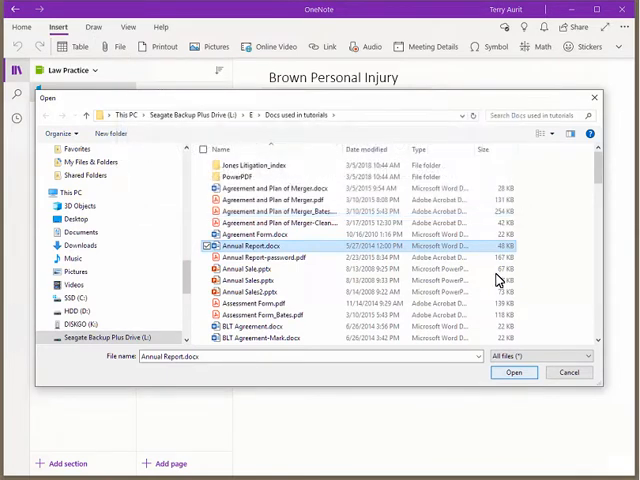
pyautogui.click(516, 372)
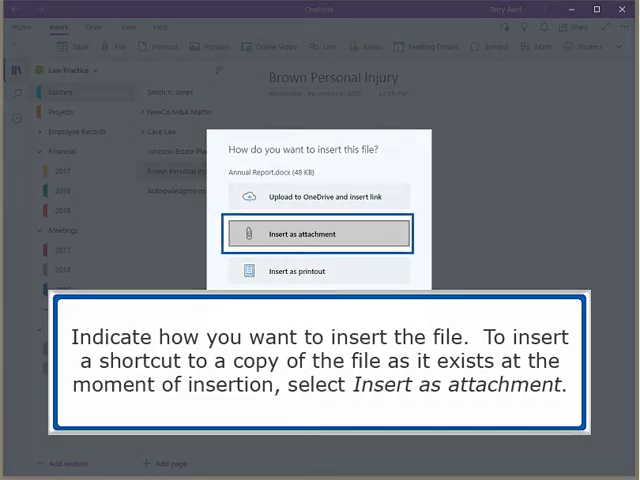
# Insert Annual Report as an attachment icon, then open it in Word from the page.
pyautogui.click(316, 232)
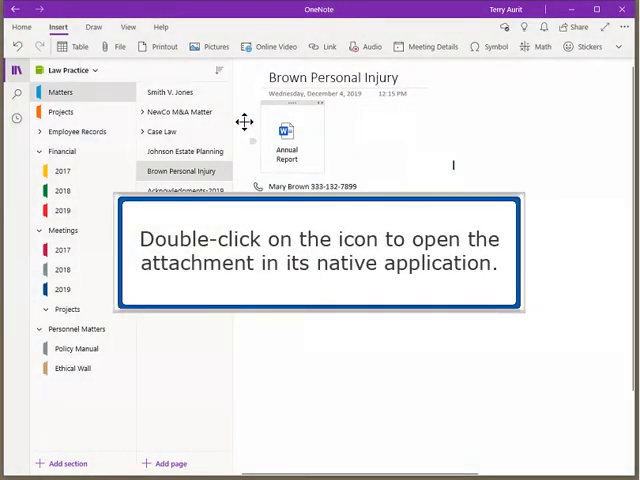
pyautogui.doubleClick(288, 136)
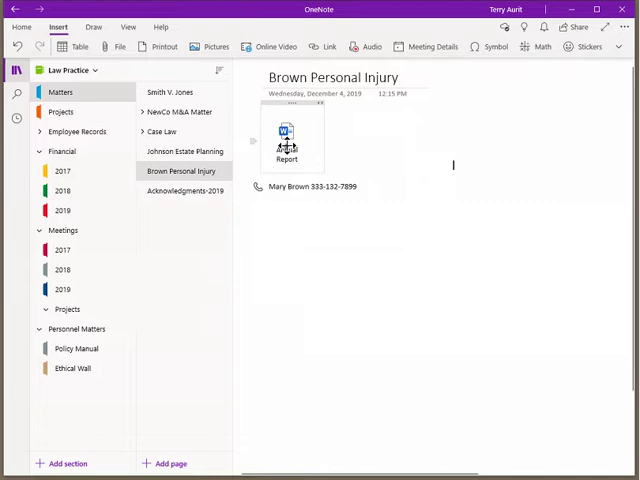
pyautogui.doubleClick(288, 140)
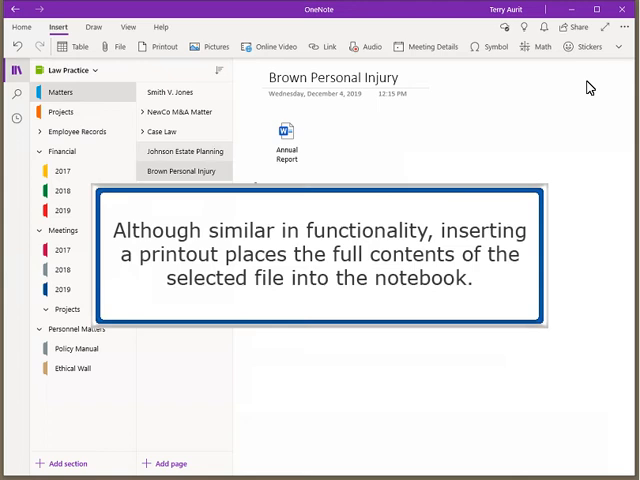
# Insert the merger agreement document as a full printout below the attachment icon.
pyautogui.click(164, 46)
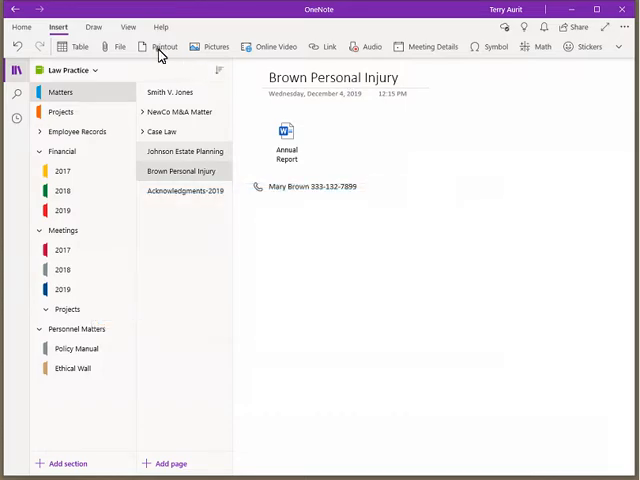
pyautogui.click(156, 48)
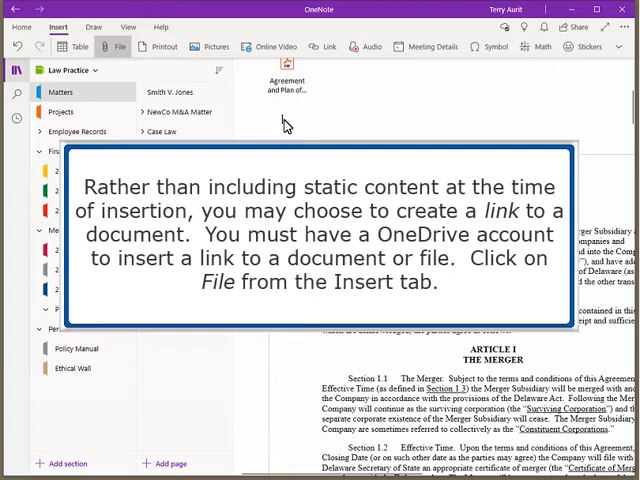
# Upload BLT Agreement.docx to OneDrive and insert its link on the page.
pyautogui.click(118, 46)
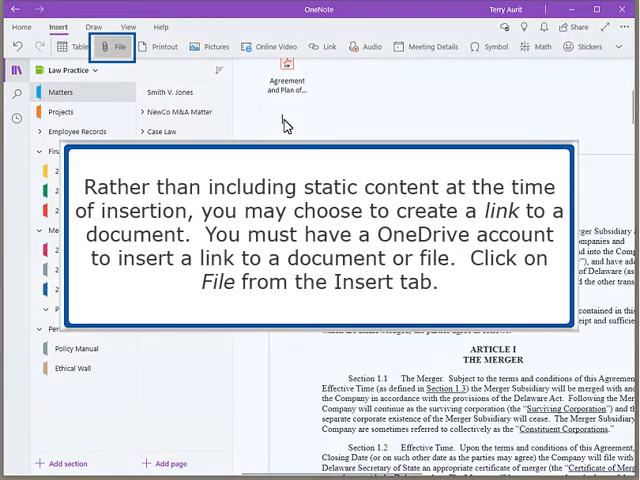
pyautogui.click(116, 46)
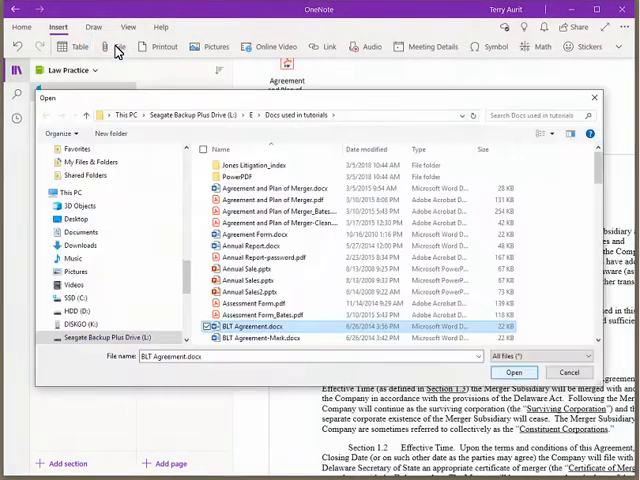
pyautogui.click(524, 372)
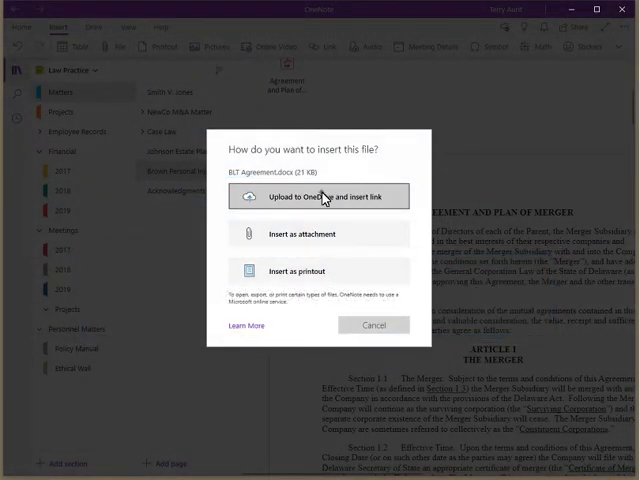
pyautogui.click(318, 196)
pyautogui.write('Visit Savvy Training')
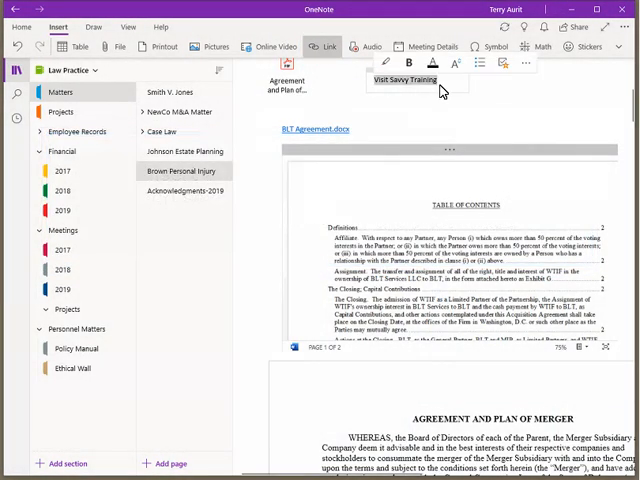
pyautogui.click(324, 46)
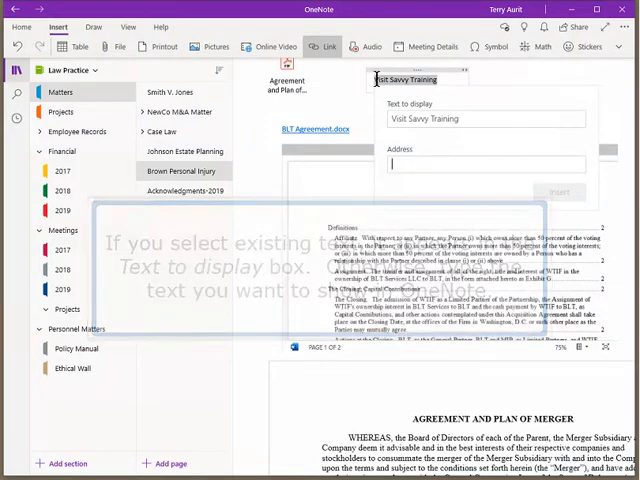
pyautogui.write('www.savvytraining.com')
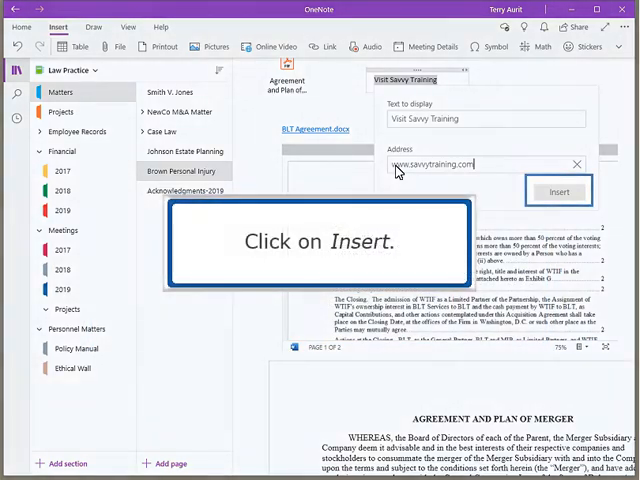
pyautogui.click(556, 192)
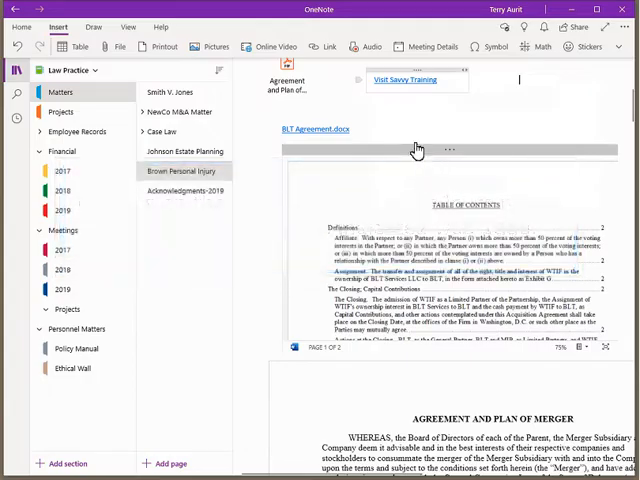
pyautogui.click(416, 80)
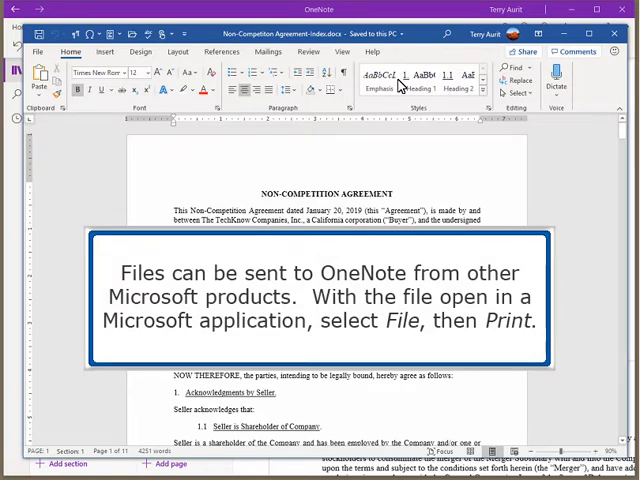
# Print the Non-Competition Agreement from Word to OneNote as the selected printer.
pyautogui.click(44, 52)
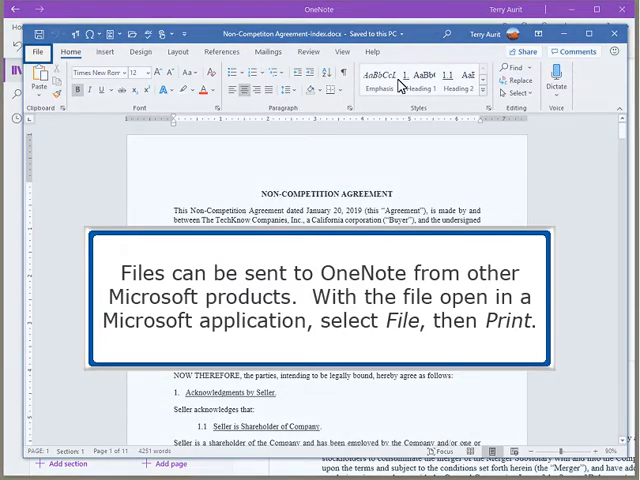
pyautogui.click(38, 52)
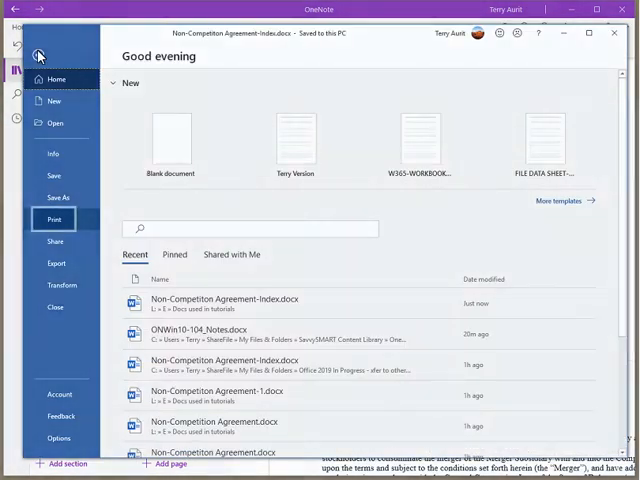
pyautogui.click(54, 220)
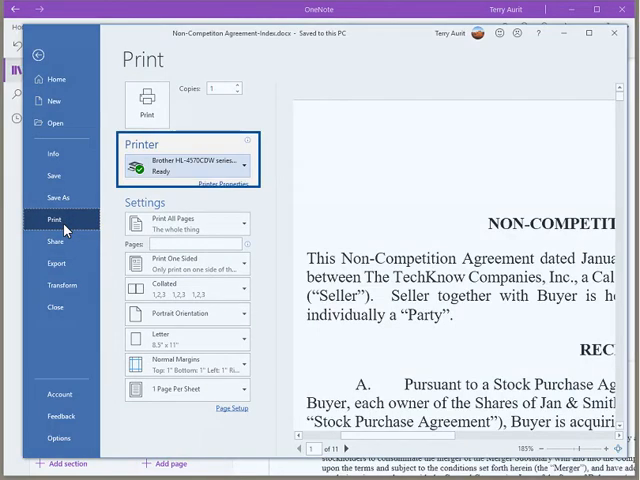
pyautogui.click(188, 164)
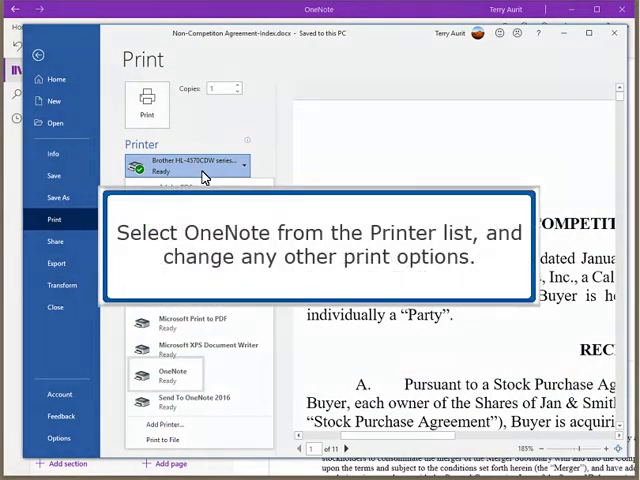
pyautogui.click(172, 372)
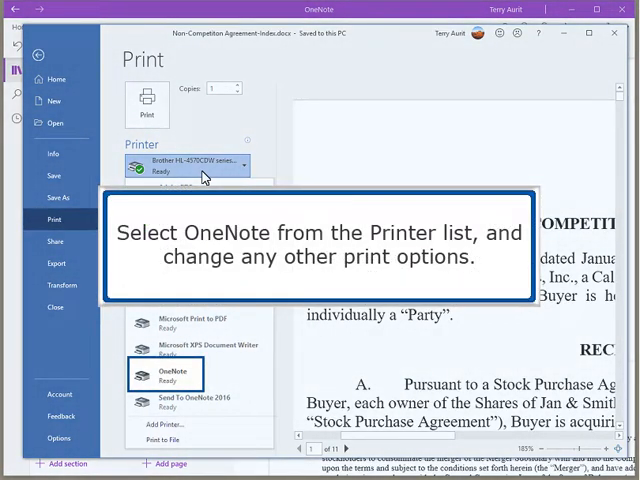
pyautogui.click(188, 164)
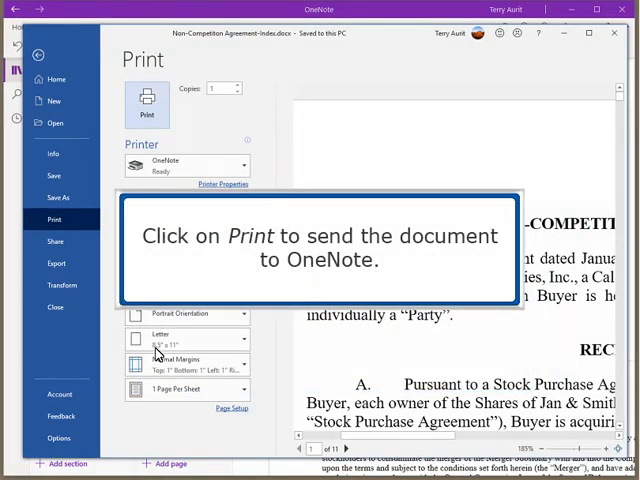
pyautogui.click(144, 108)
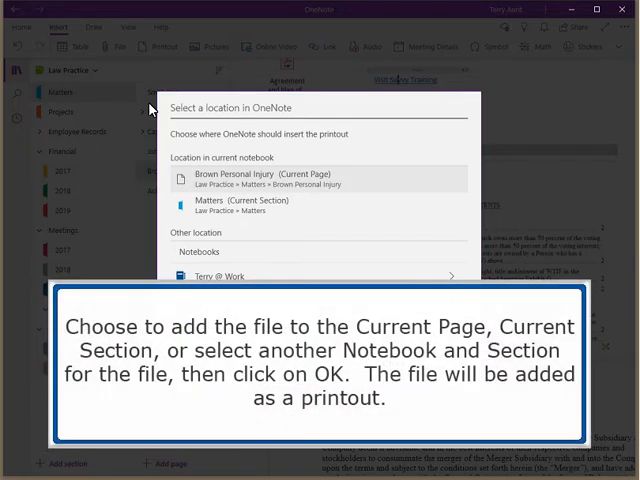